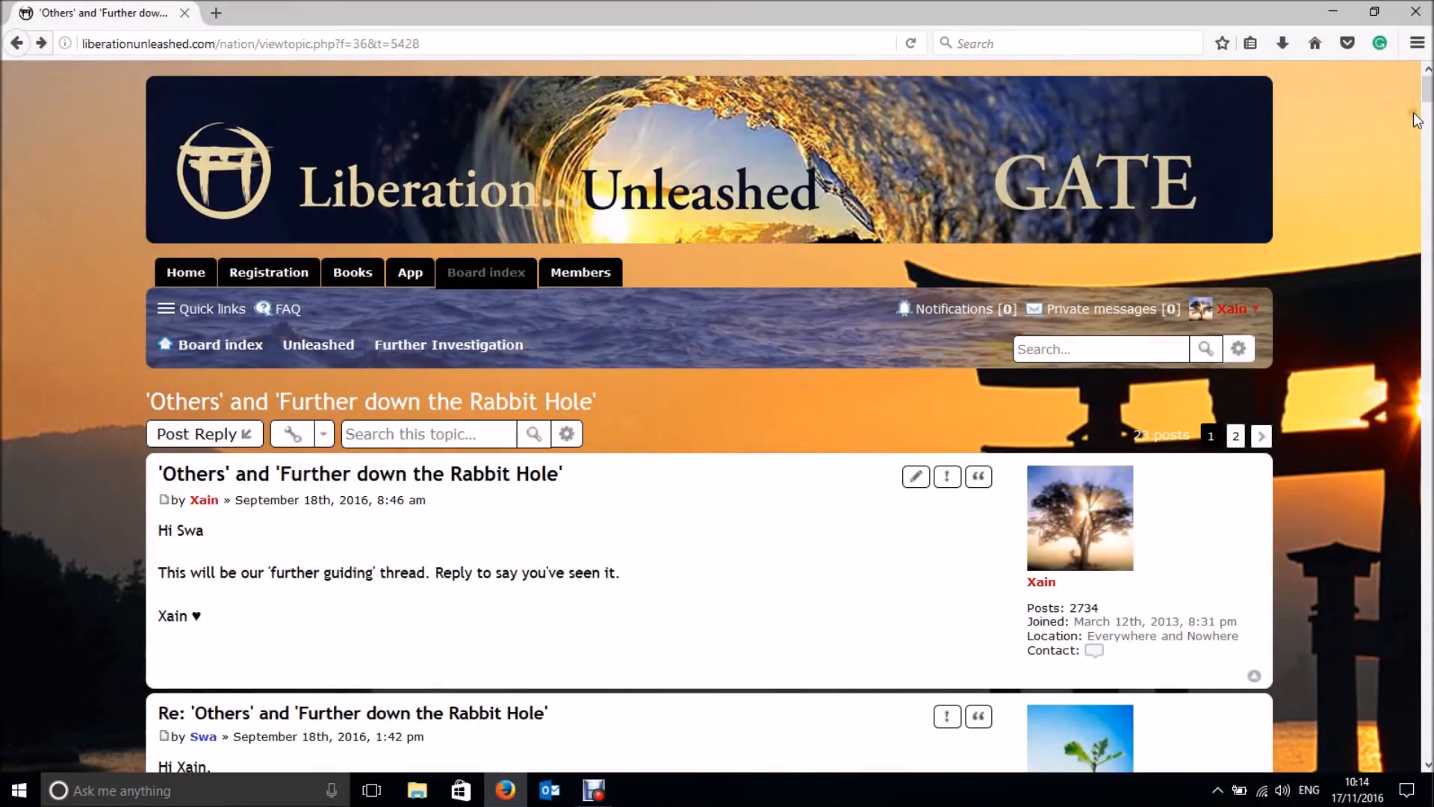
# Step: Copy Swa's opening apology sentence from the latest reply in Topic Review
pyautogui.scroll(-3)
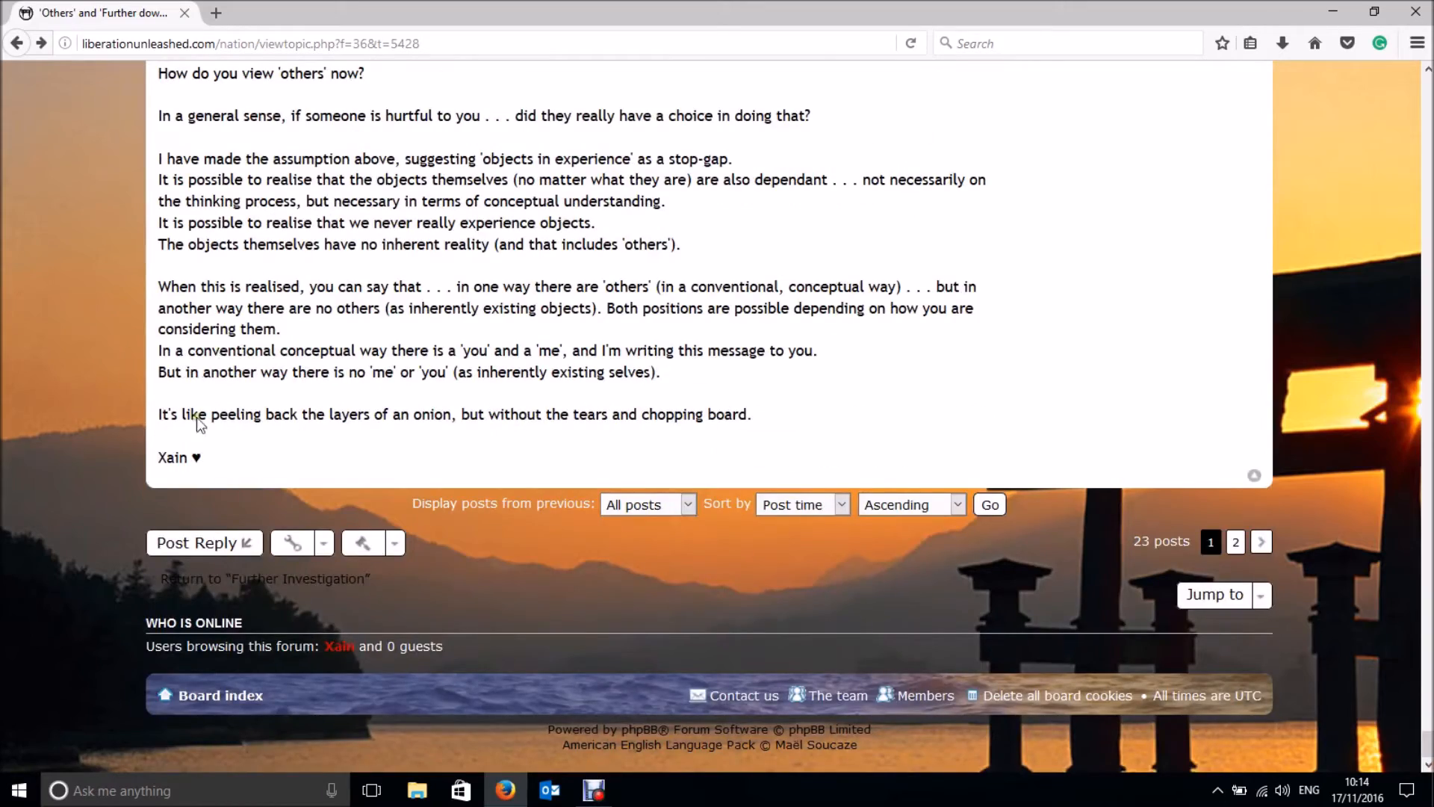
pyautogui.moveTo(196, 542)
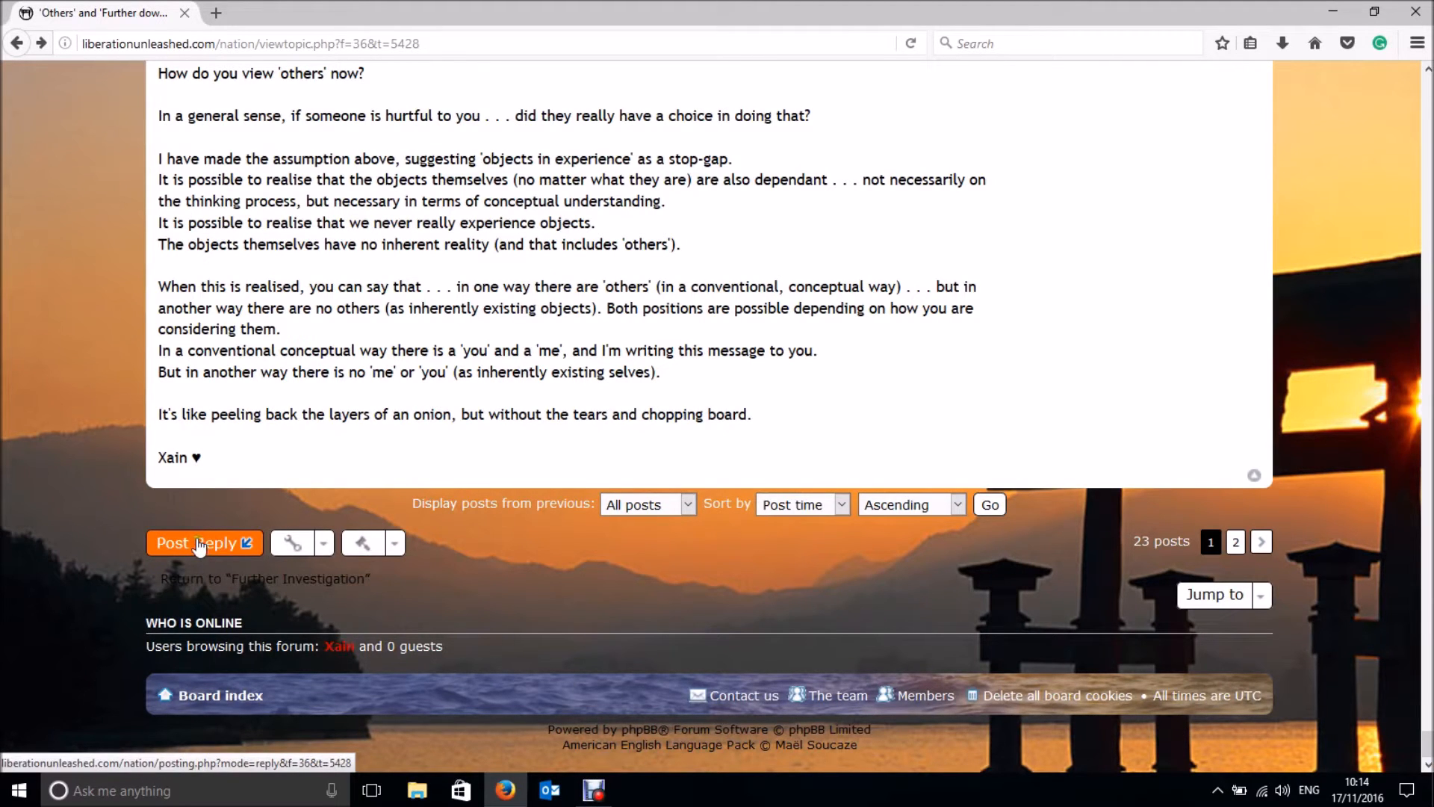
pyautogui.click(196, 542)
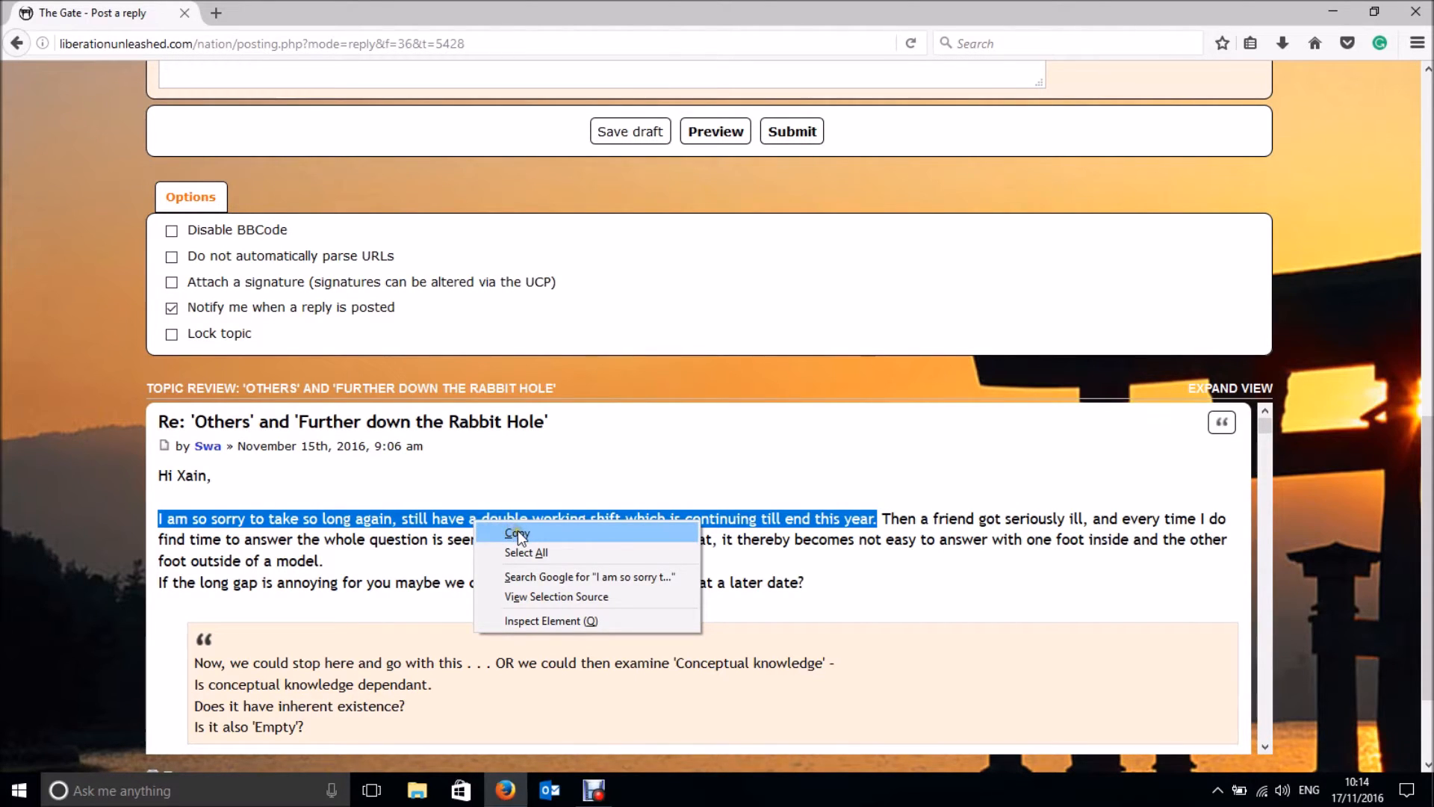
pyautogui.click(517, 533)
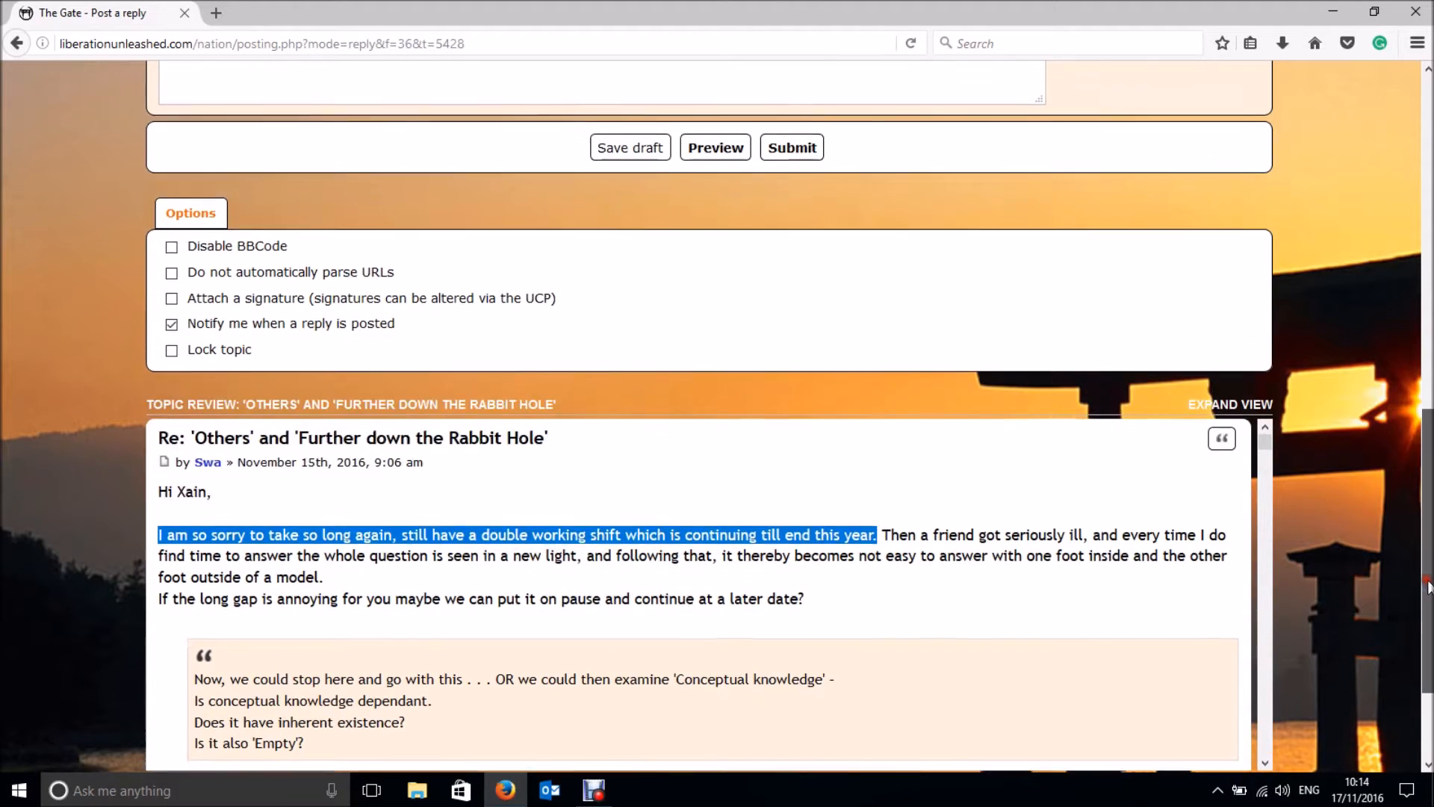